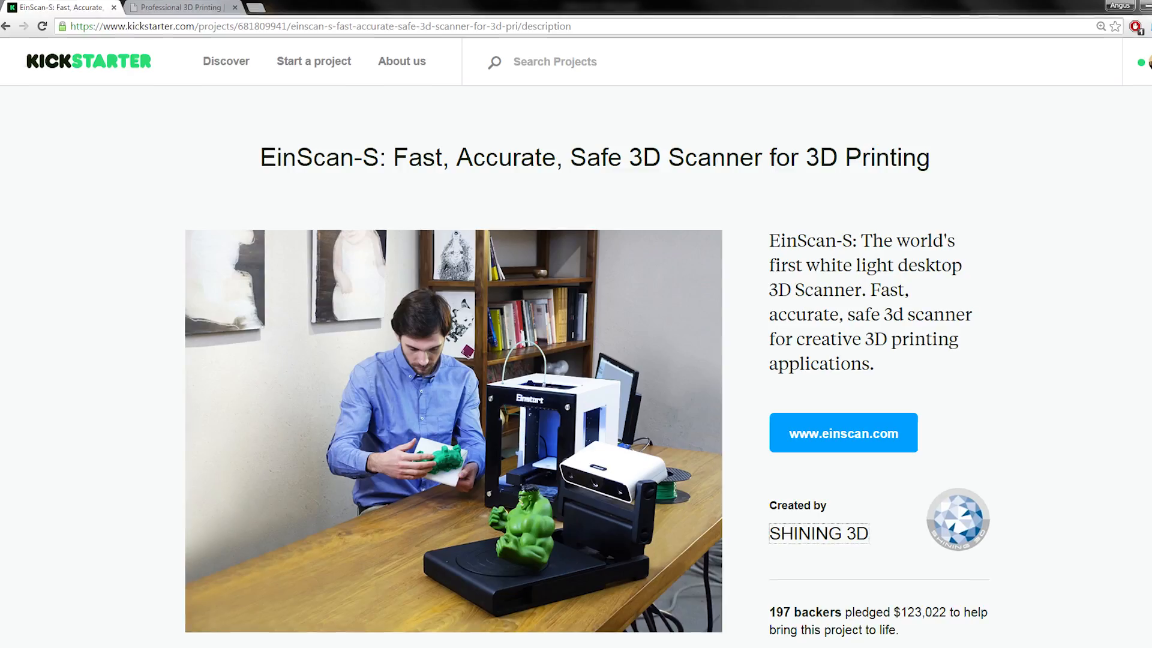
# Capture calibration board position B and start the countdown toward object placement
pyautogui.scroll(-3)
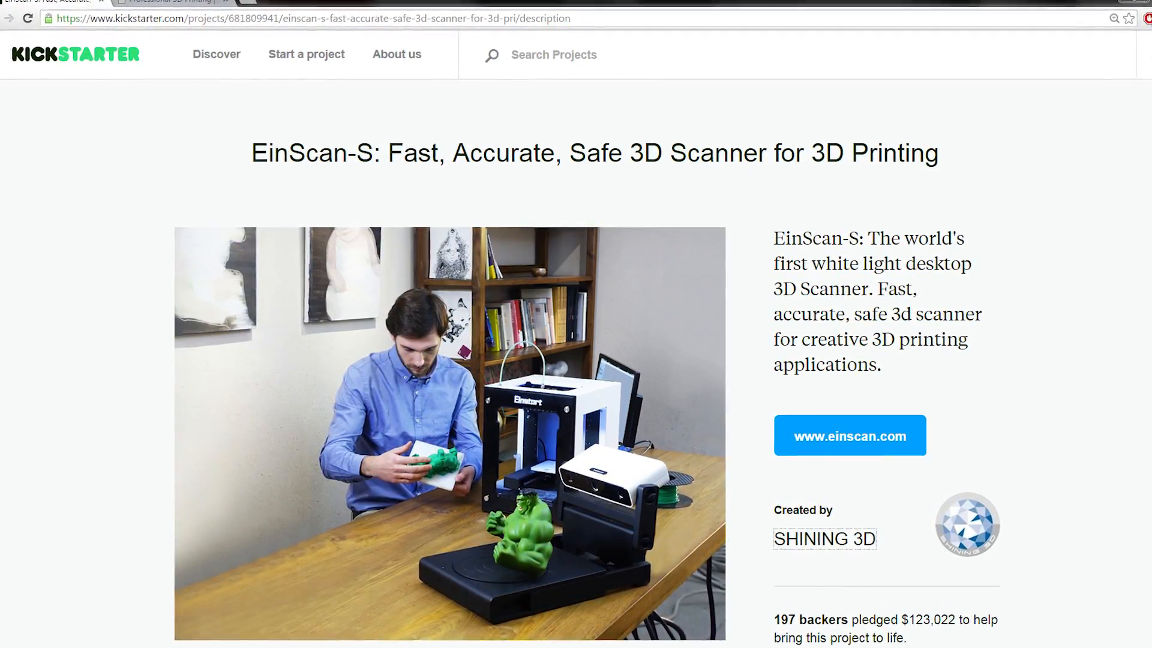
pyautogui.click(850, 435)
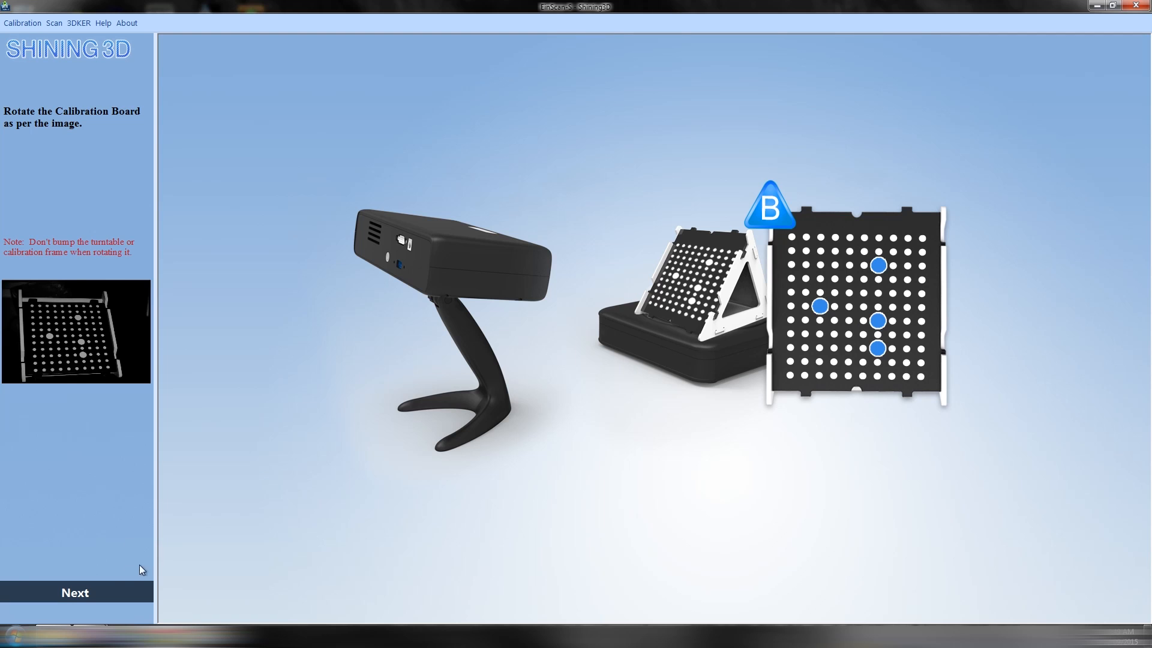
pyautogui.click(75, 592)
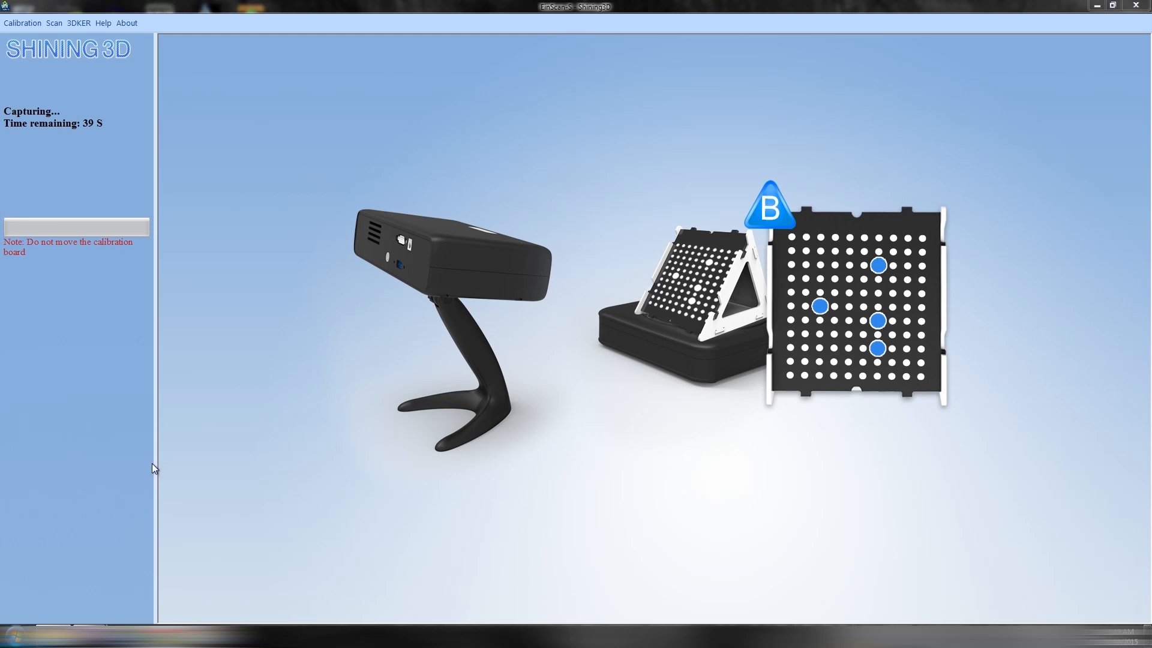
pyautogui.moveTo(249, 485)
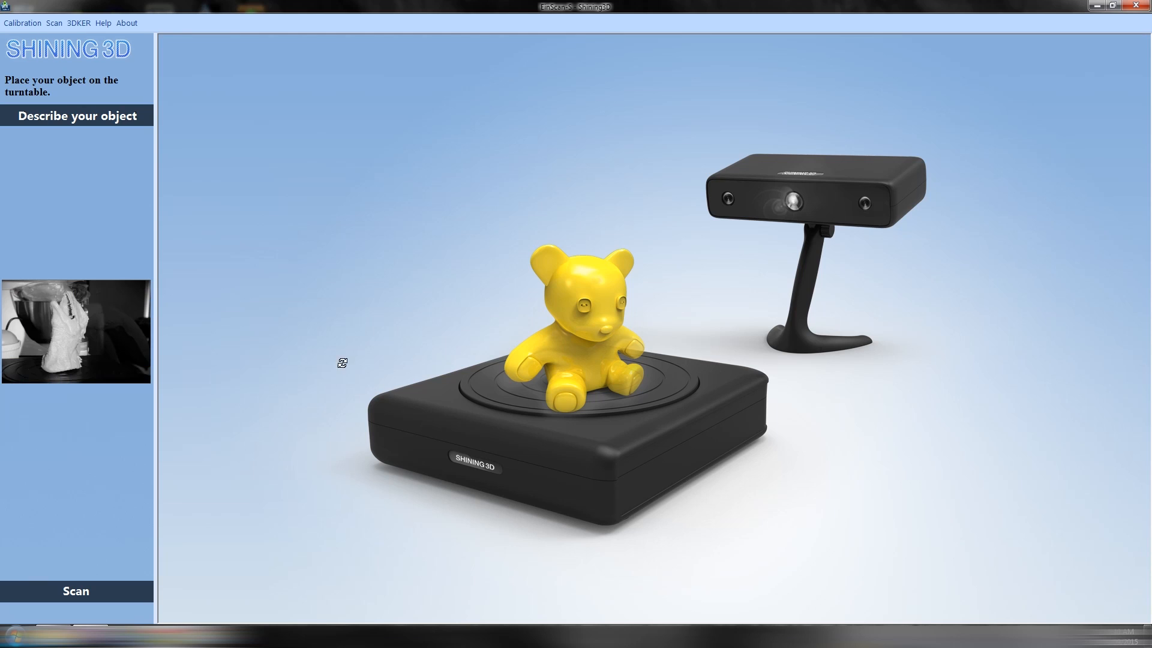
pyautogui.moveTo(285, 337)
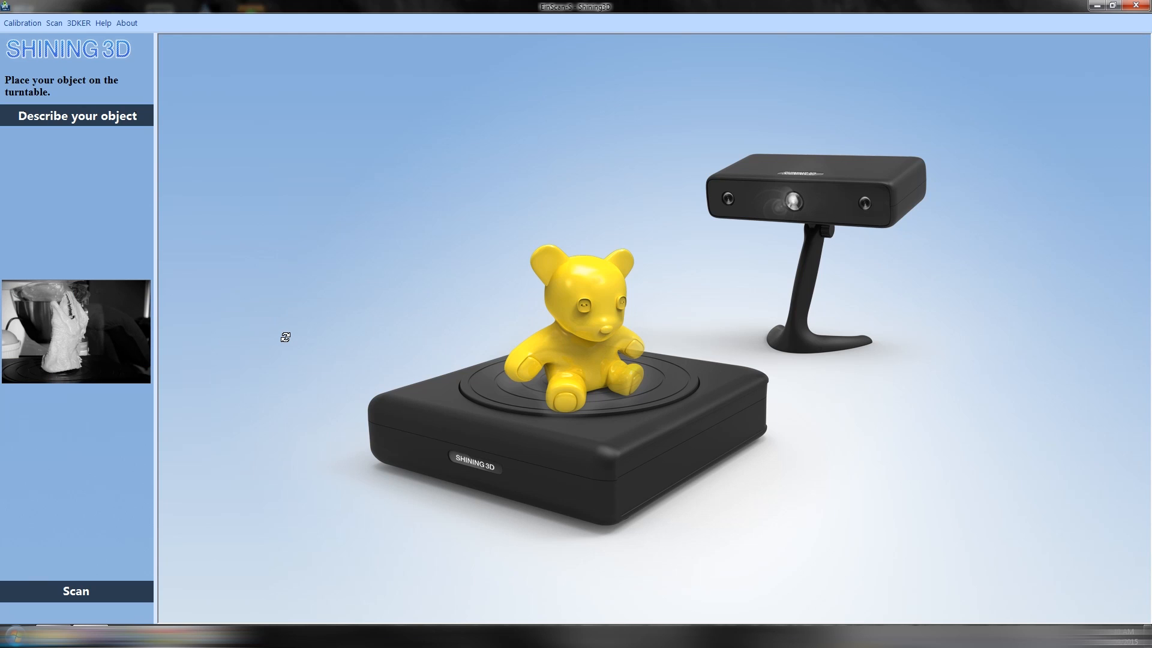
# Try the shade and detail options, then settle on Medium shade with high scan detail
pyautogui.click(75, 115)
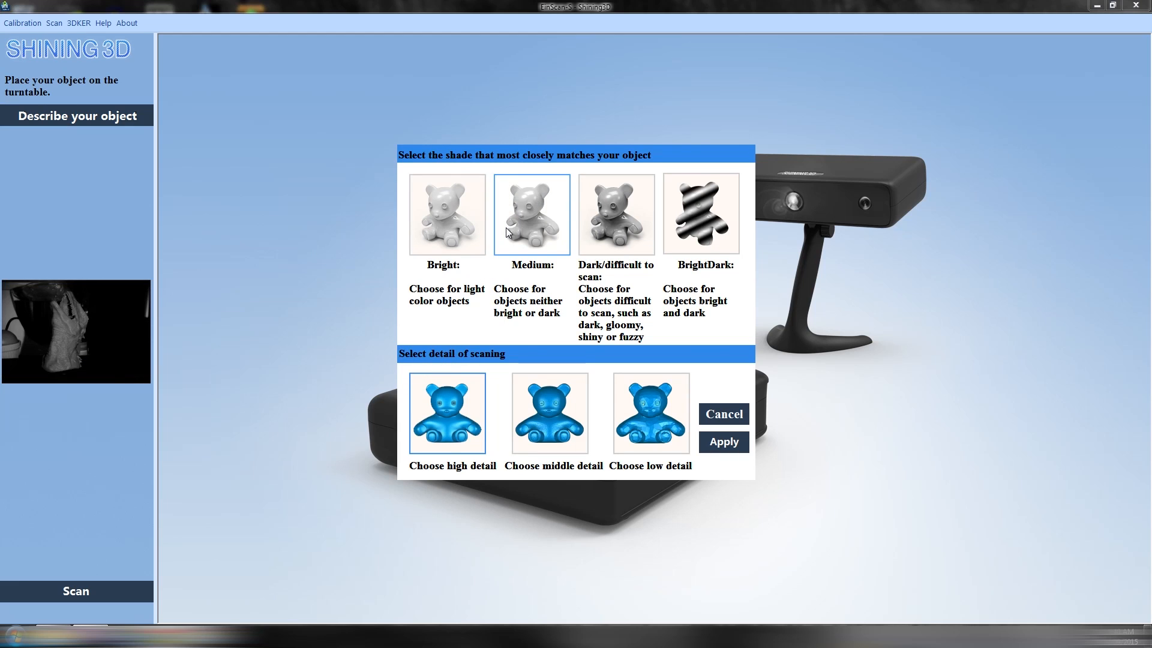
pyautogui.click(616, 213)
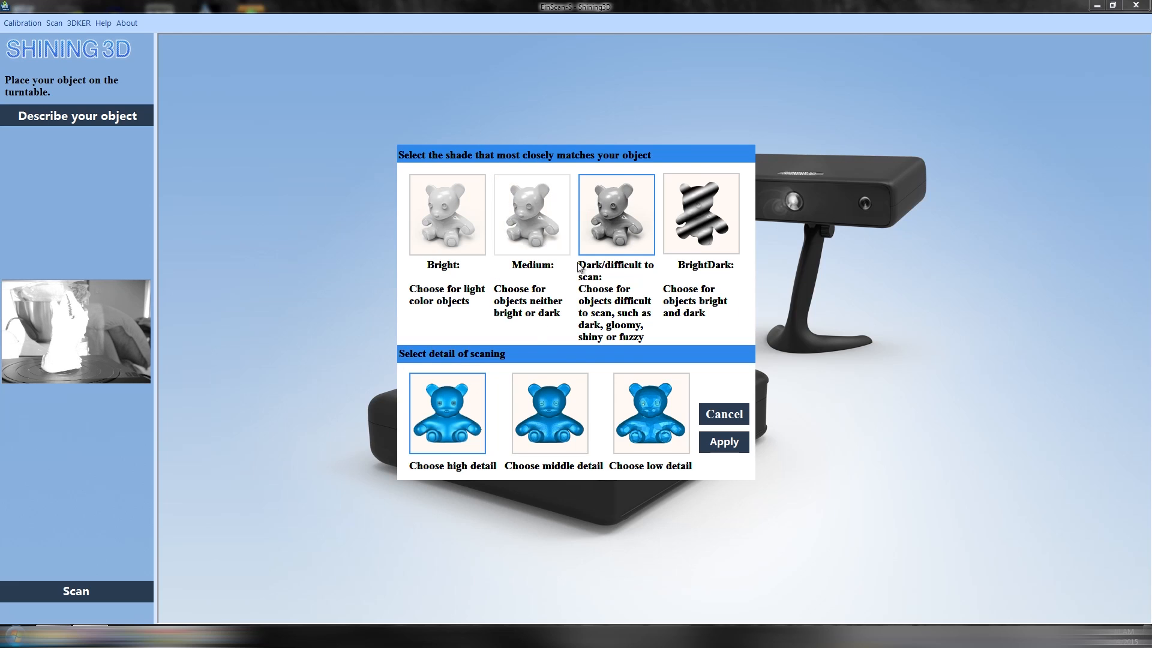
pyautogui.click(700, 213)
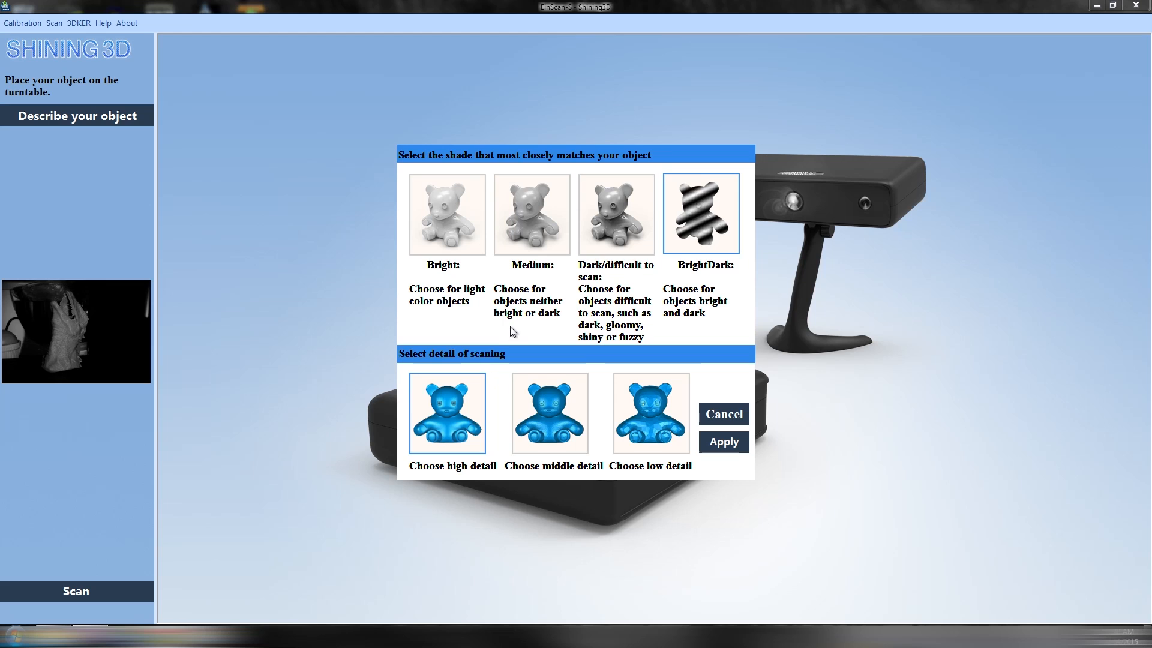
pyautogui.click(549, 414)
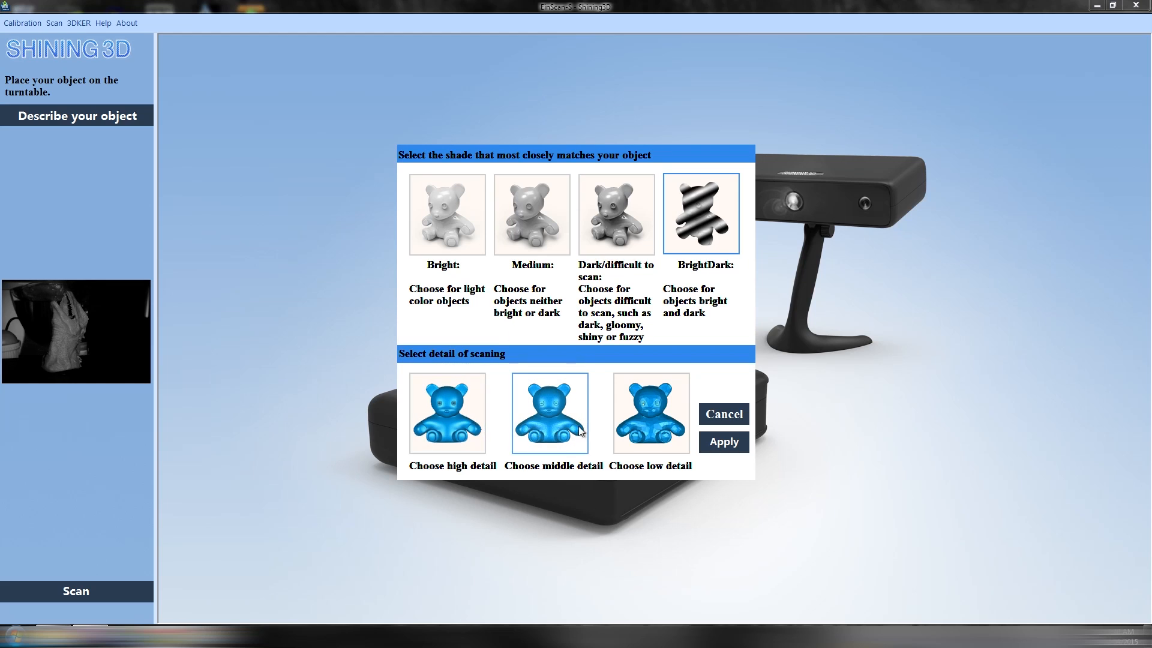
pyautogui.click(649, 414)
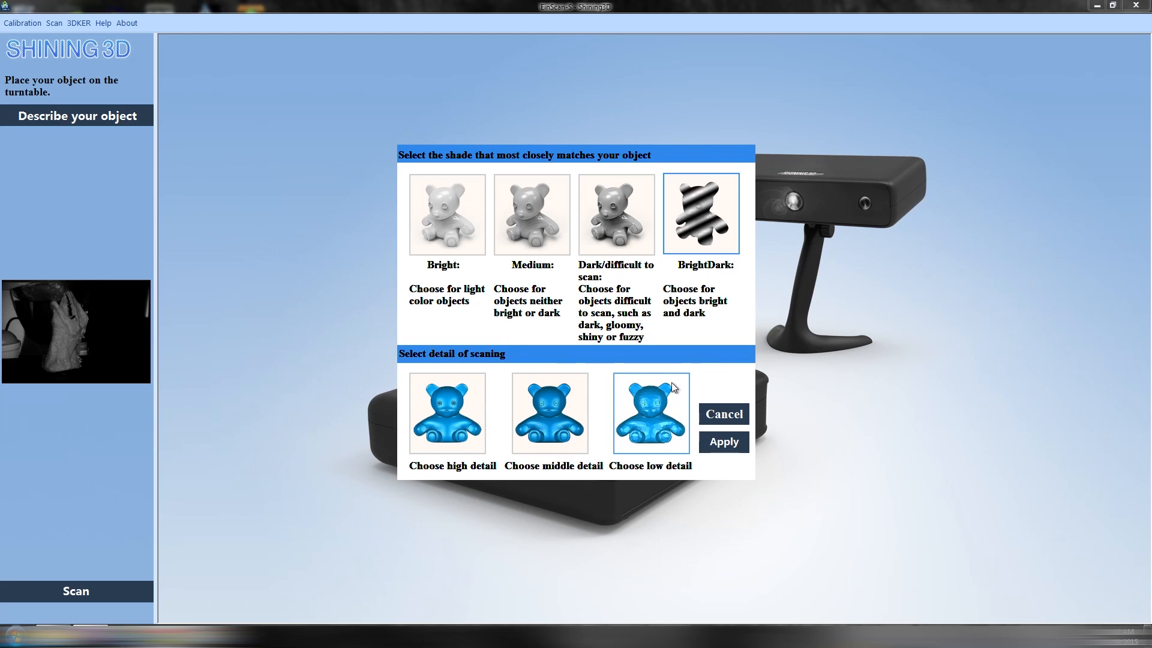
pyautogui.click(445, 413)
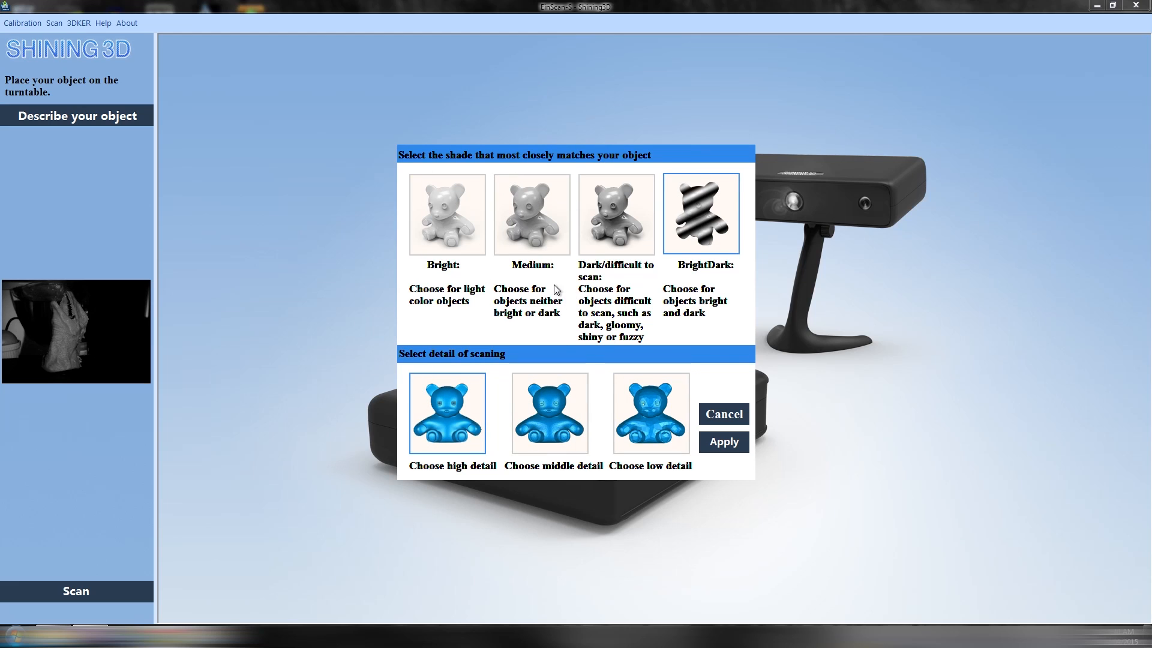
pyautogui.moveTo(665, 198)
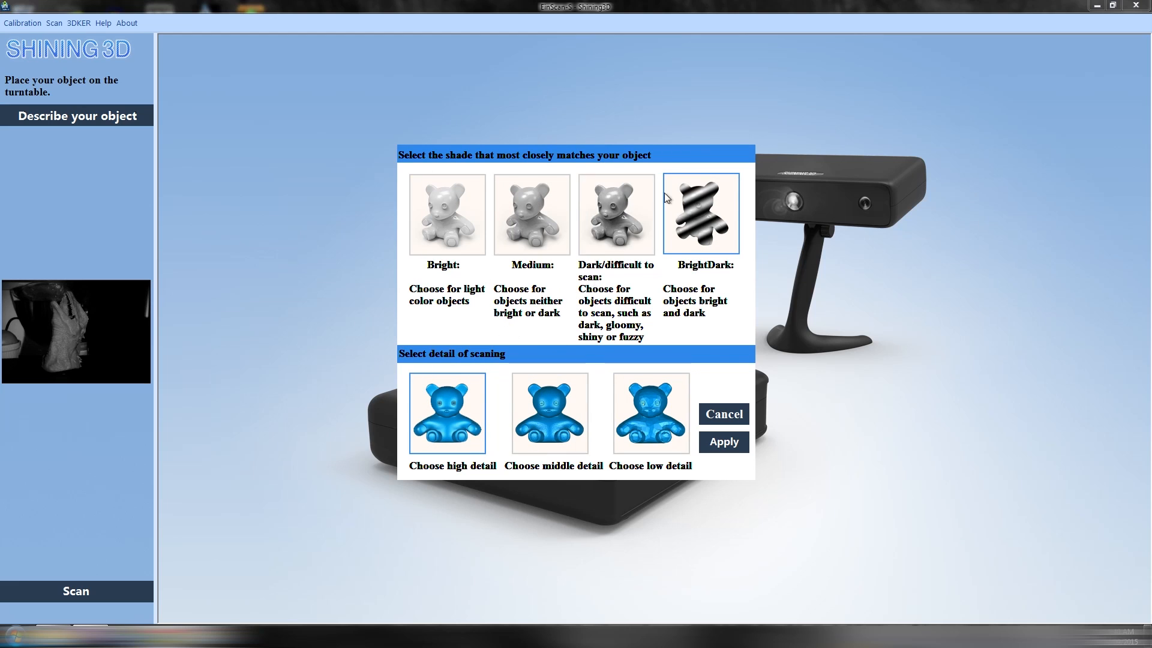
pyautogui.click(532, 214)
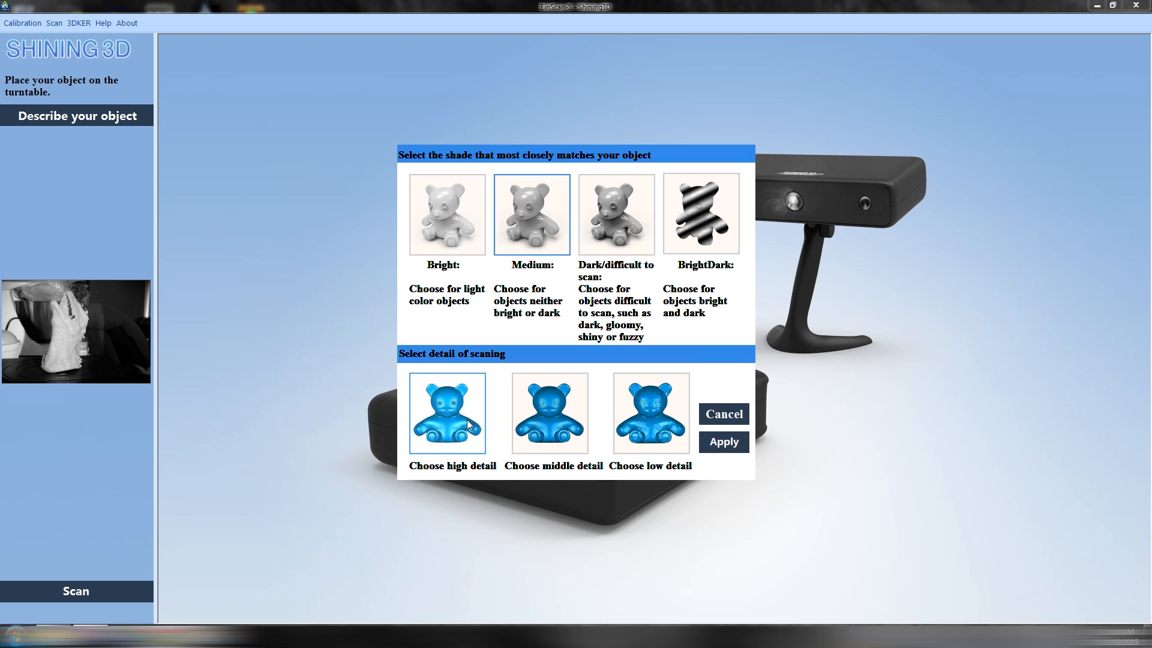
pyautogui.click(723, 442)
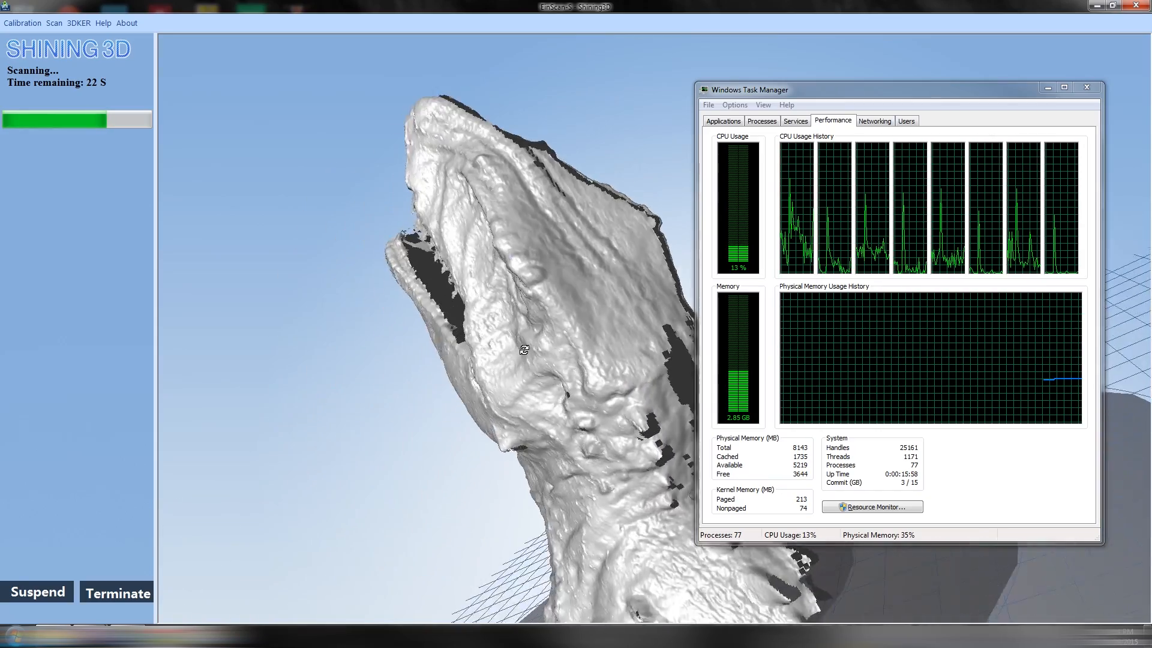
# Orbit the partially scanned dino head to inspect it while the turntable scan runs
pyautogui.moveTo(523, 349); pyautogui.dragTo(353, 356)
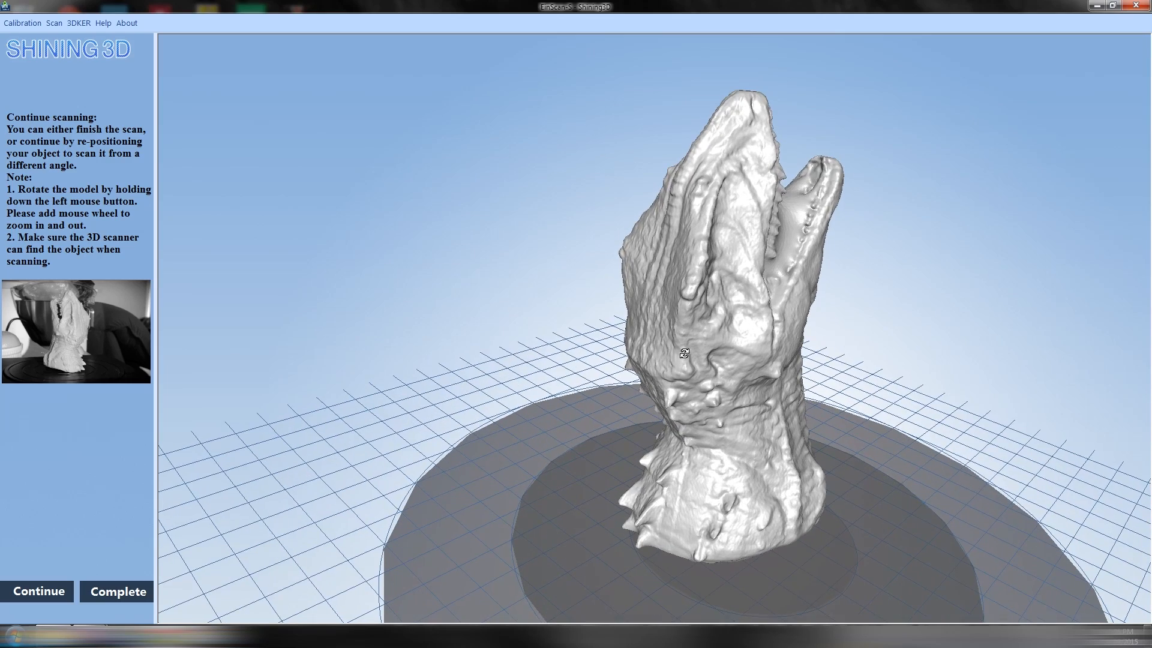
pyautogui.moveTo(664, 356); pyautogui.dragTo(981, 356)
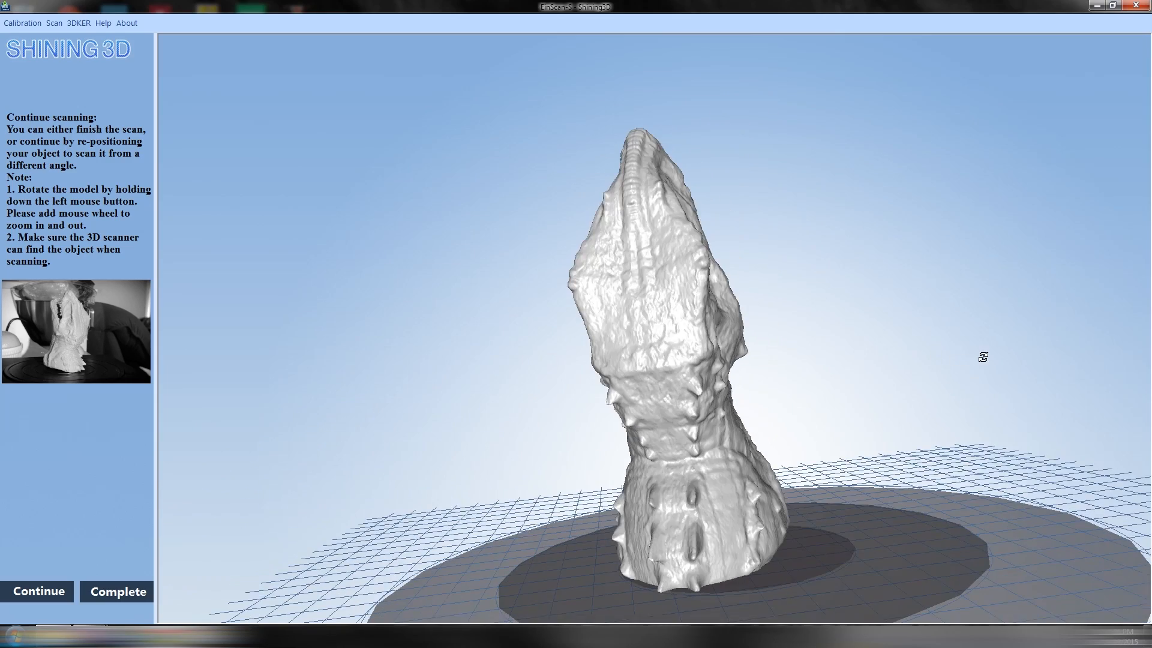
pyautogui.moveTo(983, 357); pyautogui.dragTo(584, 305)
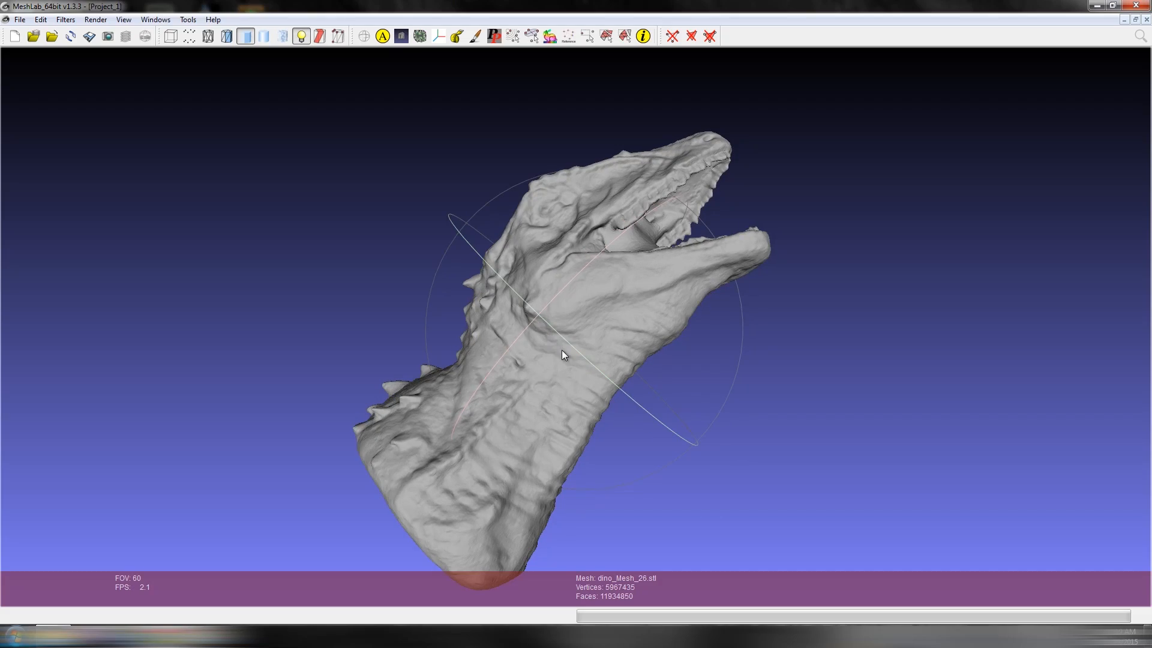
pyautogui.moveTo(562, 355); pyautogui.dragTo(757, 390)
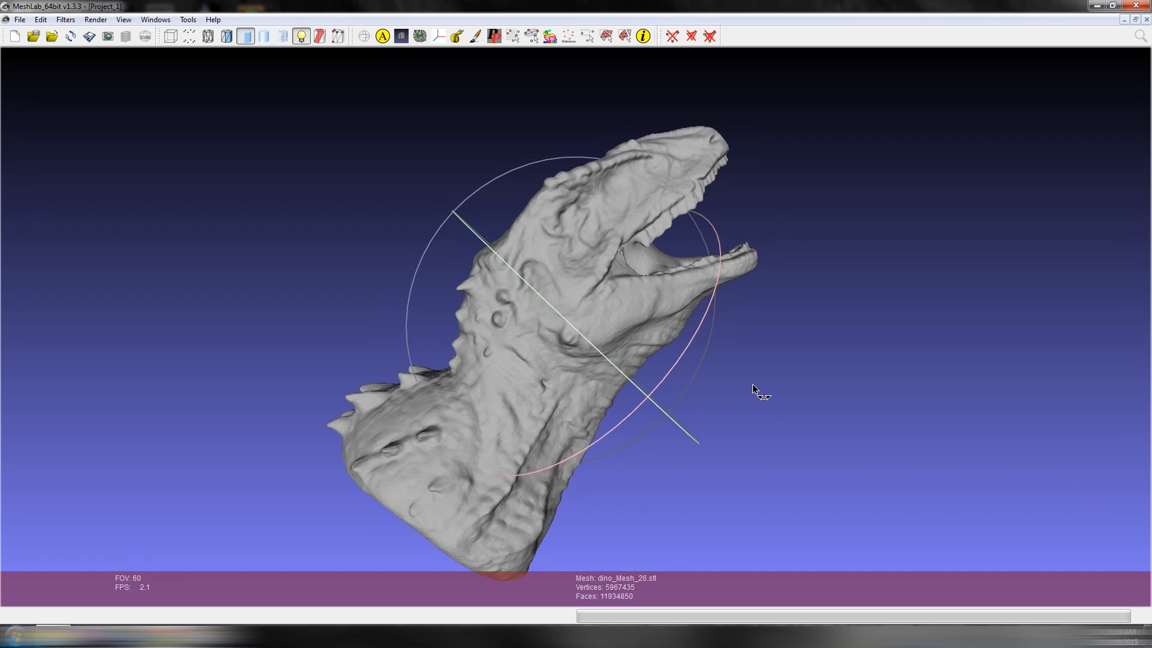
pyautogui.moveTo(757, 390); pyautogui.dragTo(508, 373)
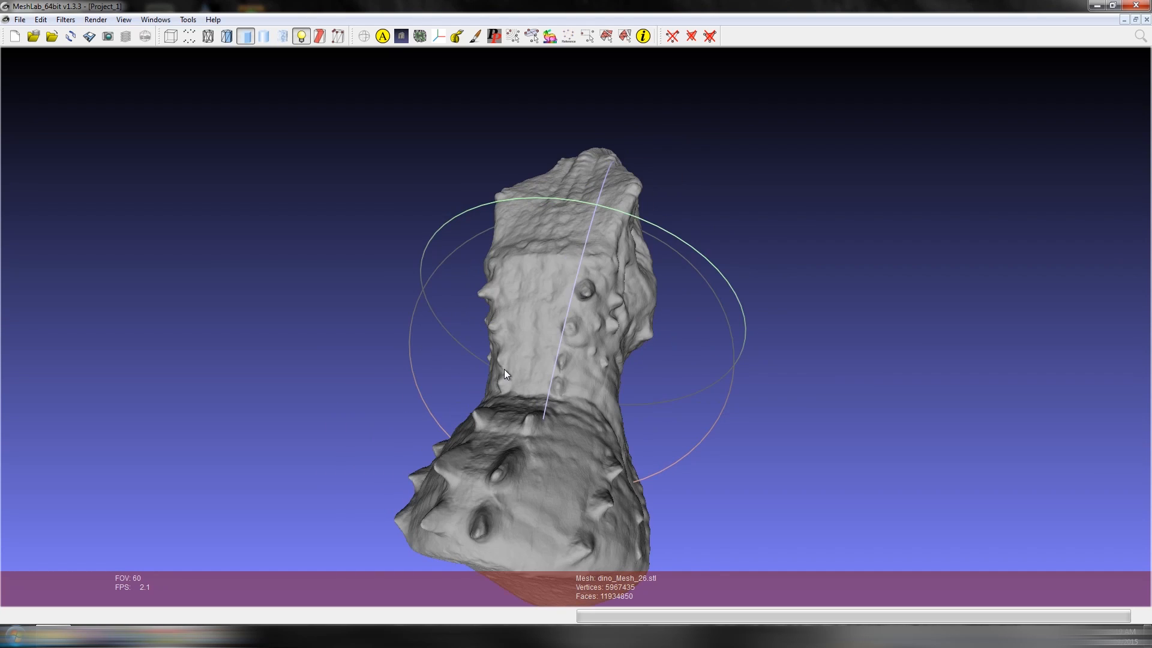
pyautogui.moveTo(504, 372); pyautogui.dragTo(569, 345)
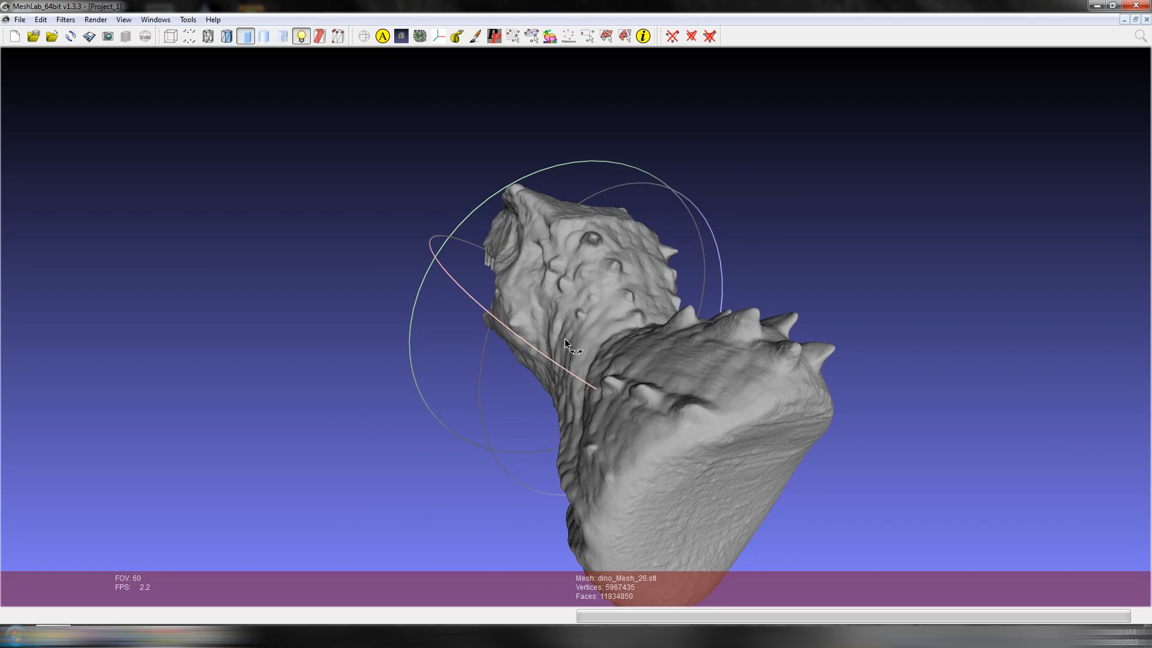
pyautogui.moveTo(573, 345); pyautogui.dragTo(709, 409)
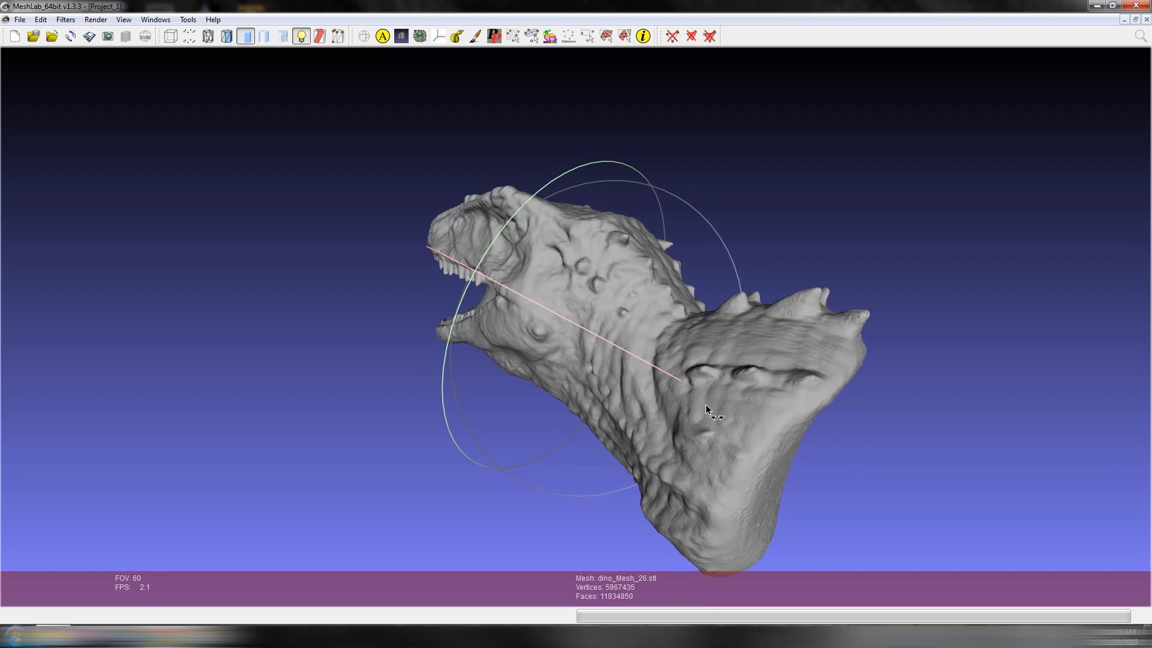
pyautogui.moveTo(710, 410); pyautogui.dragTo(564, 324)
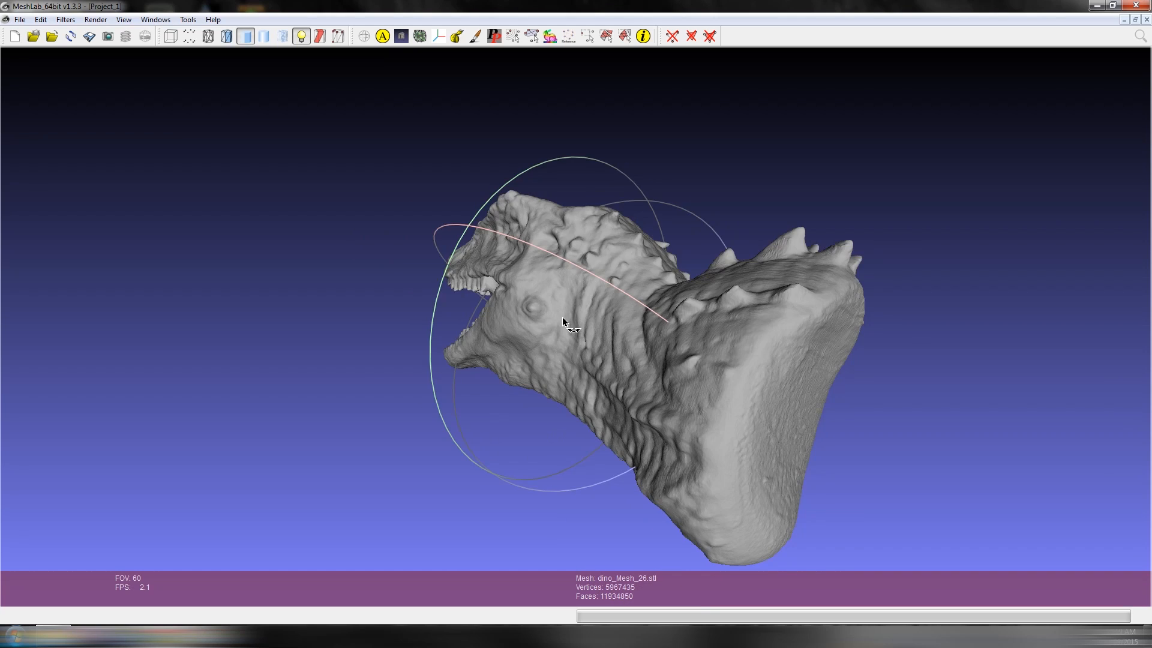
pyautogui.moveTo(564, 324); pyautogui.dragTo(779, 348)
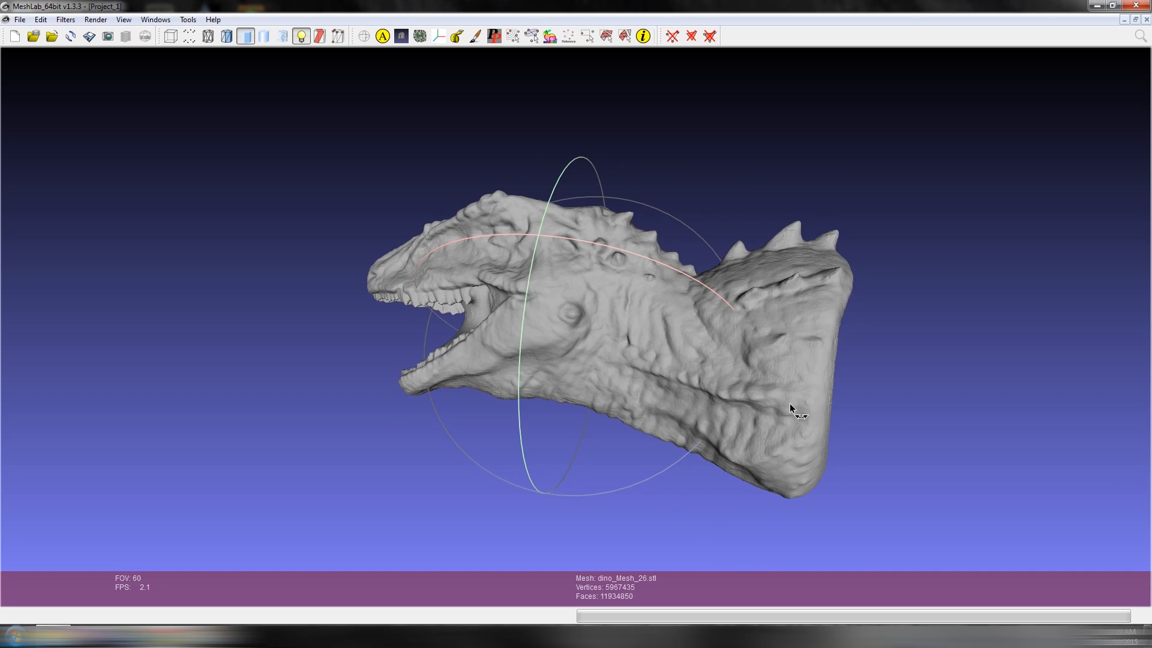
pyautogui.moveTo(798, 409); pyautogui.dragTo(610, 350)
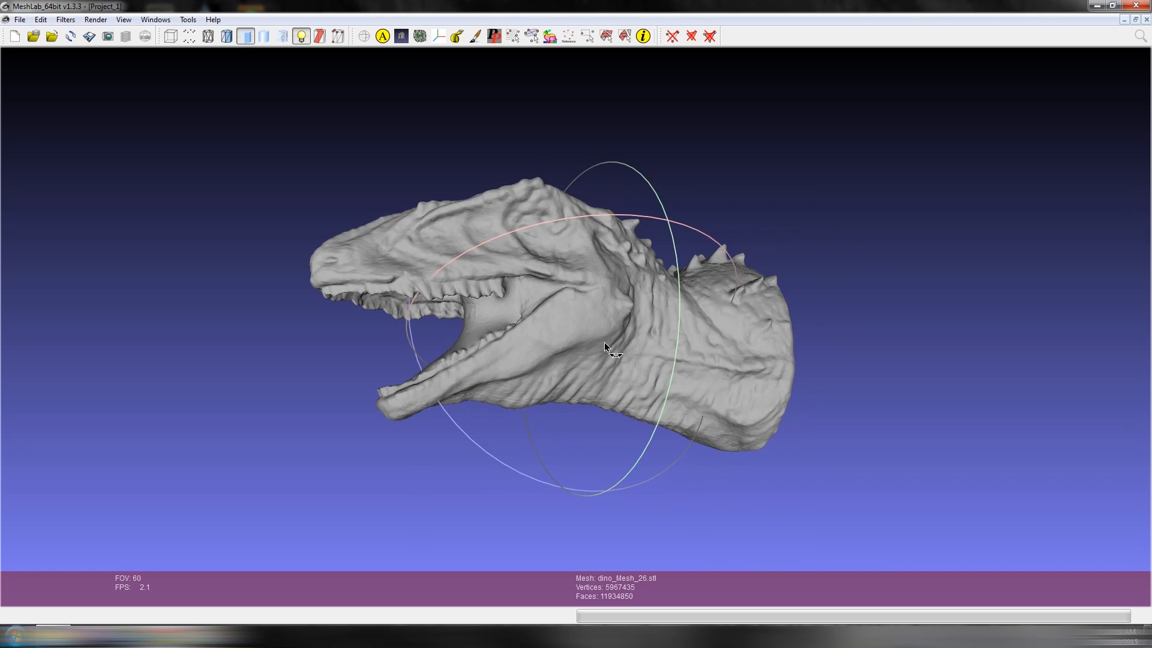
pyautogui.moveTo(606, 348); pyautogui.dragTo(721, 337)
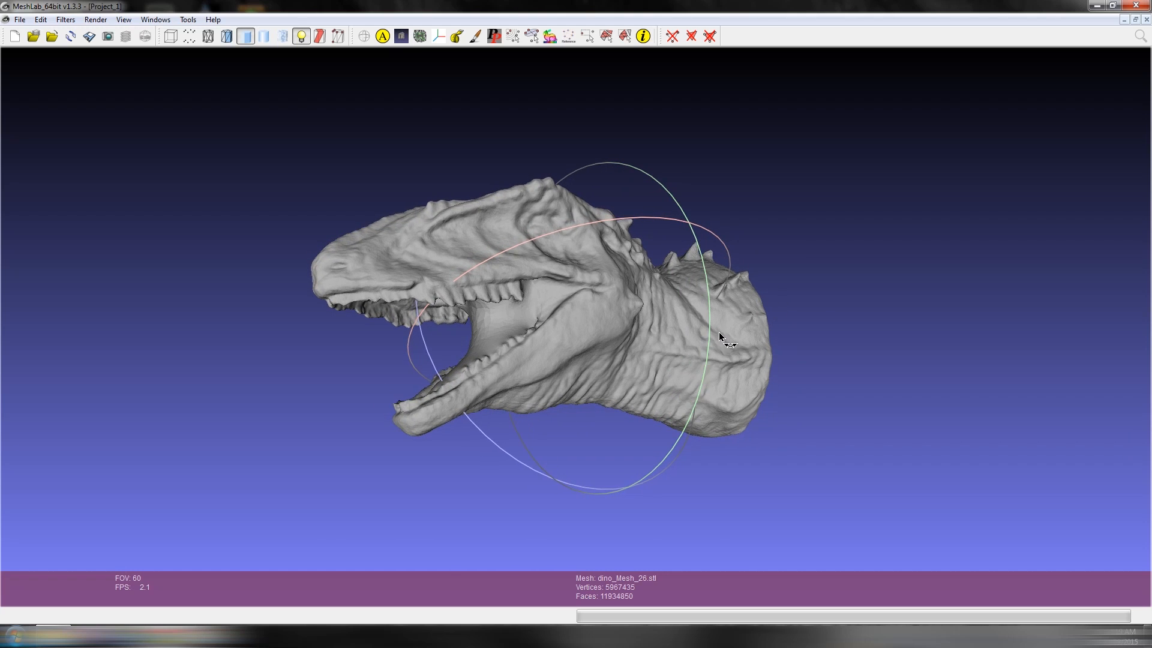
pyautogui.moveTo(720, 336); pyautogui.dragTo(533, 243)
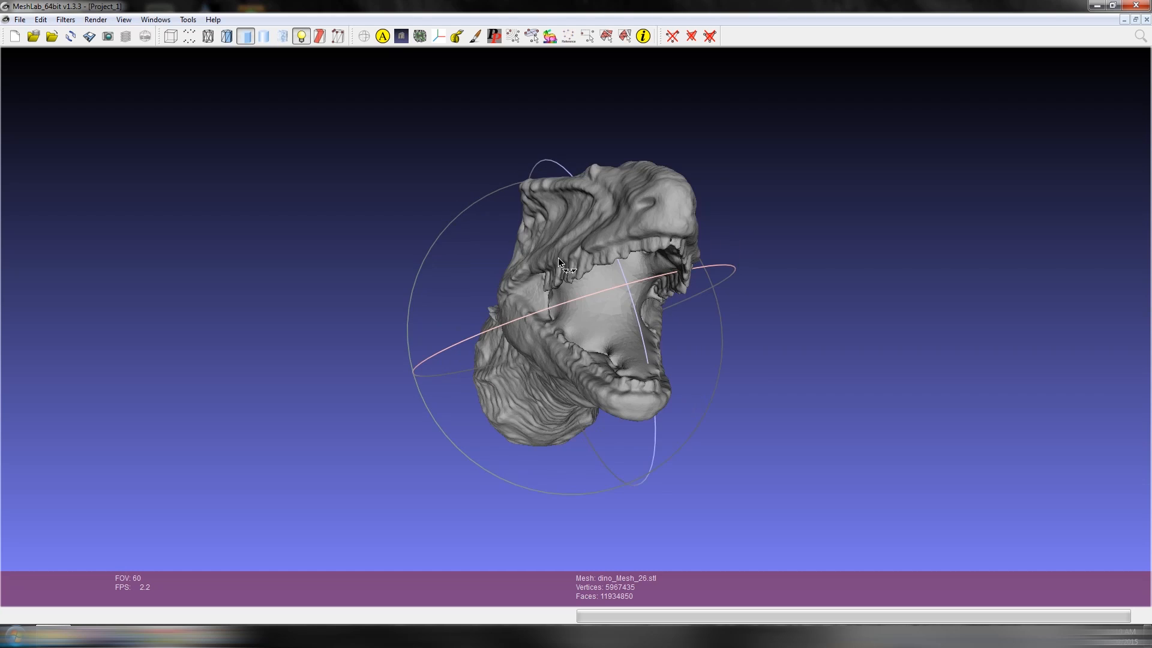
pyautogui.moveTo(559, 264); pyautogui.dragTo(520, 291)
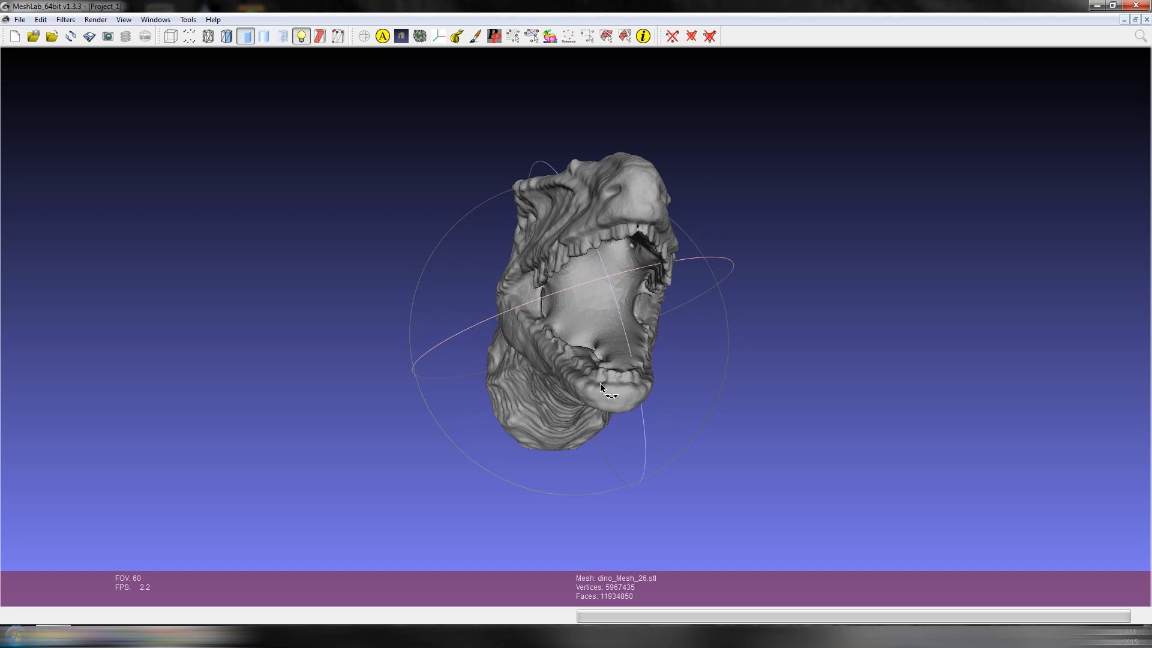
pyautogui.moveTo(603, 389); pyautogui.dragTo(521, 290)
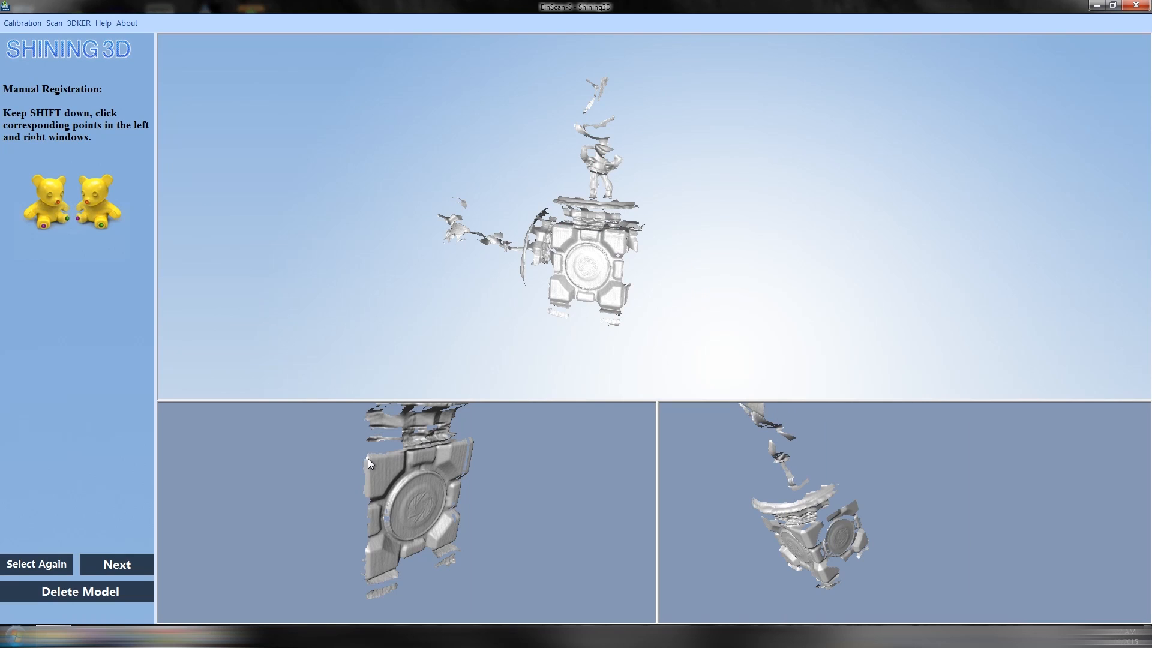
# Pick matching points on the cube edges in the left and right partial-scan windows
pyautogui.click(366, 459)
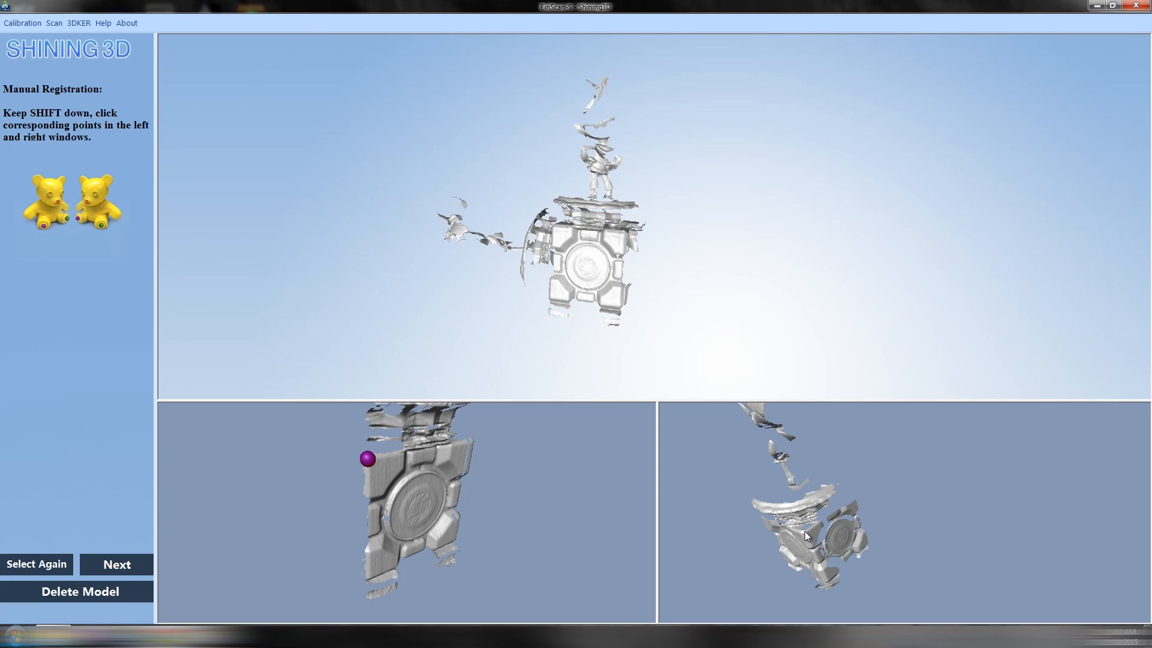
pyautogui.click(806, 533)
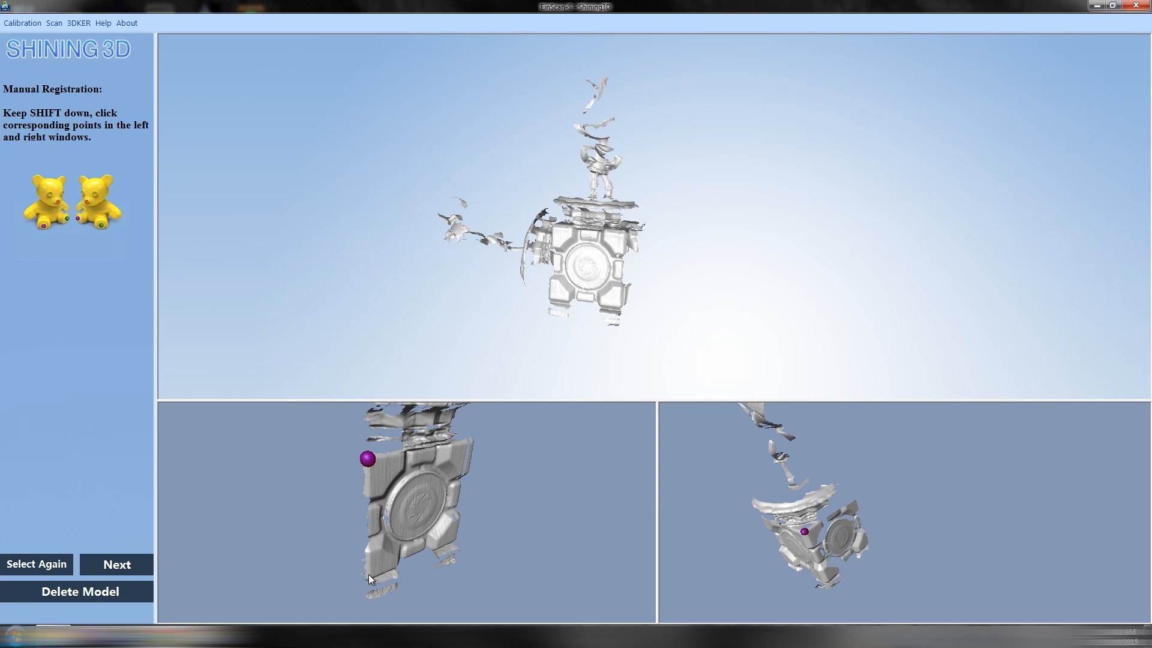
pyautogui.click(368, 577)
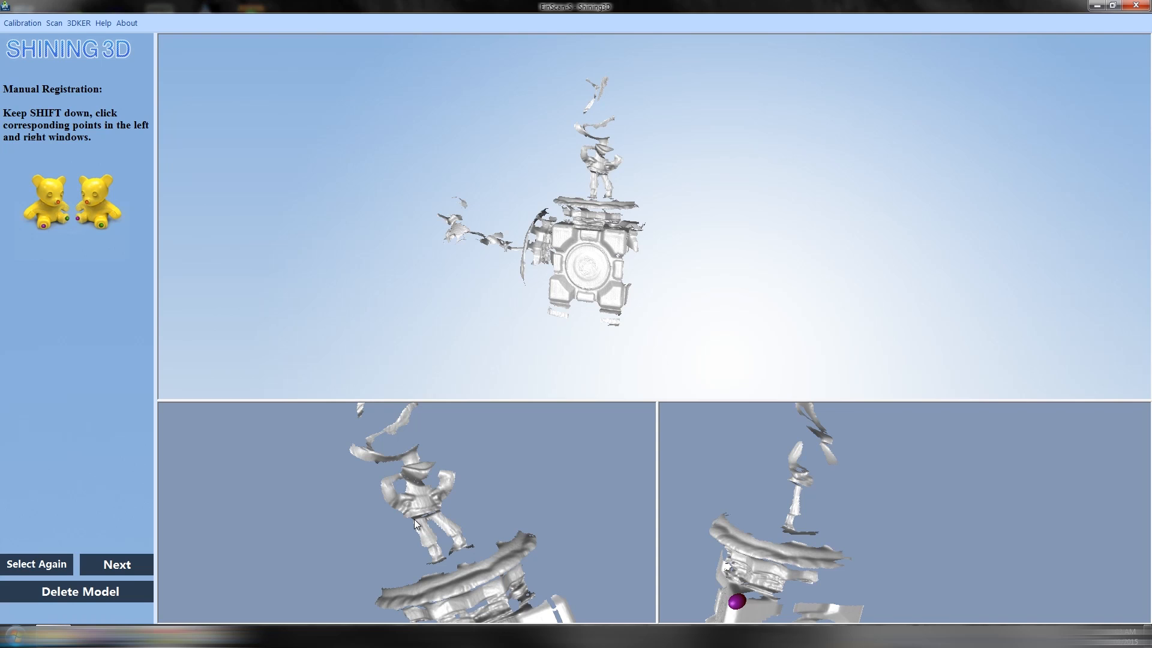
pyautogui.click(415, 524)
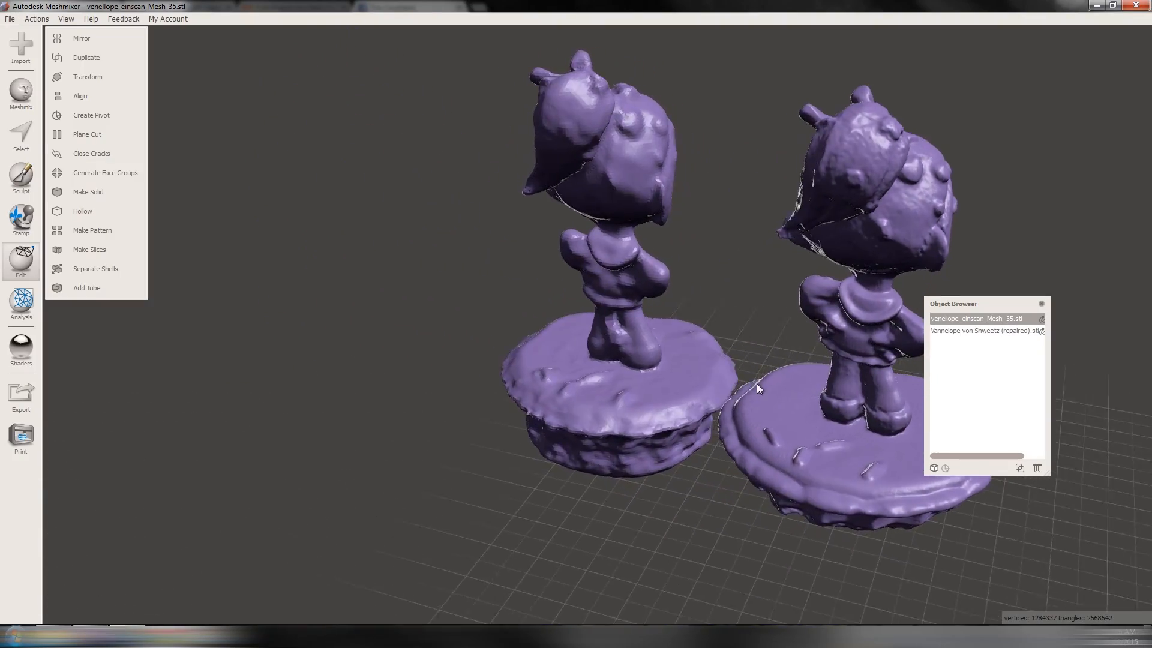
pyautogui.moveTo(757, 389); pyautogui.dragTo(727, 391)
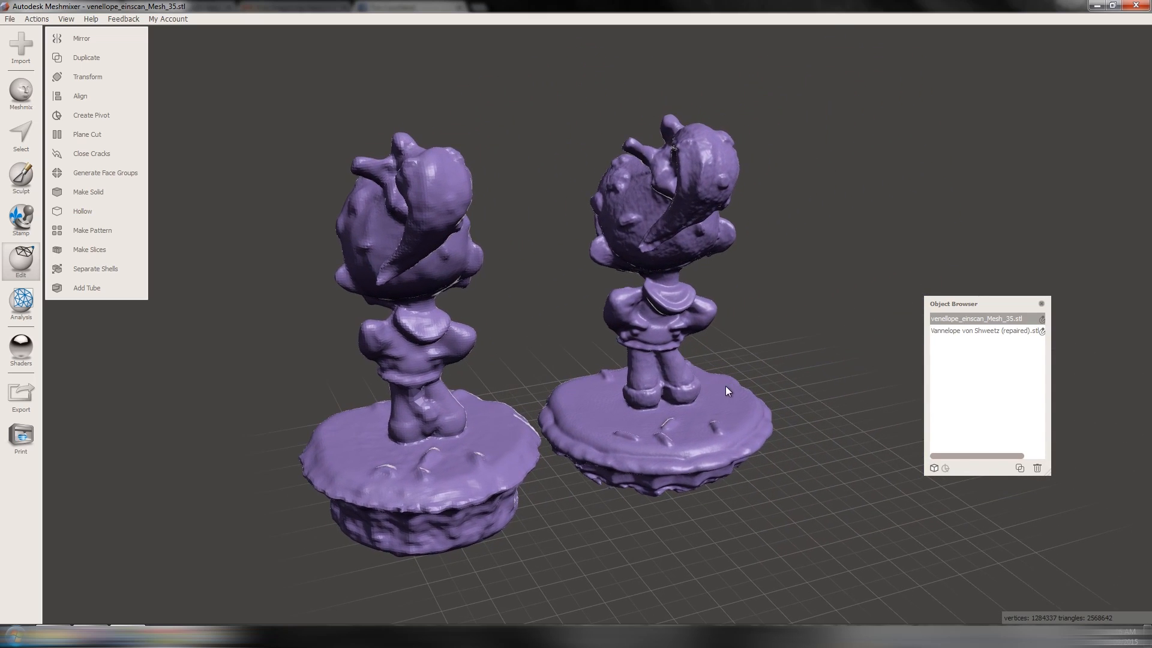
pyautogui.moveTo(727, 390); pyautogui.dragTo(665, 306)
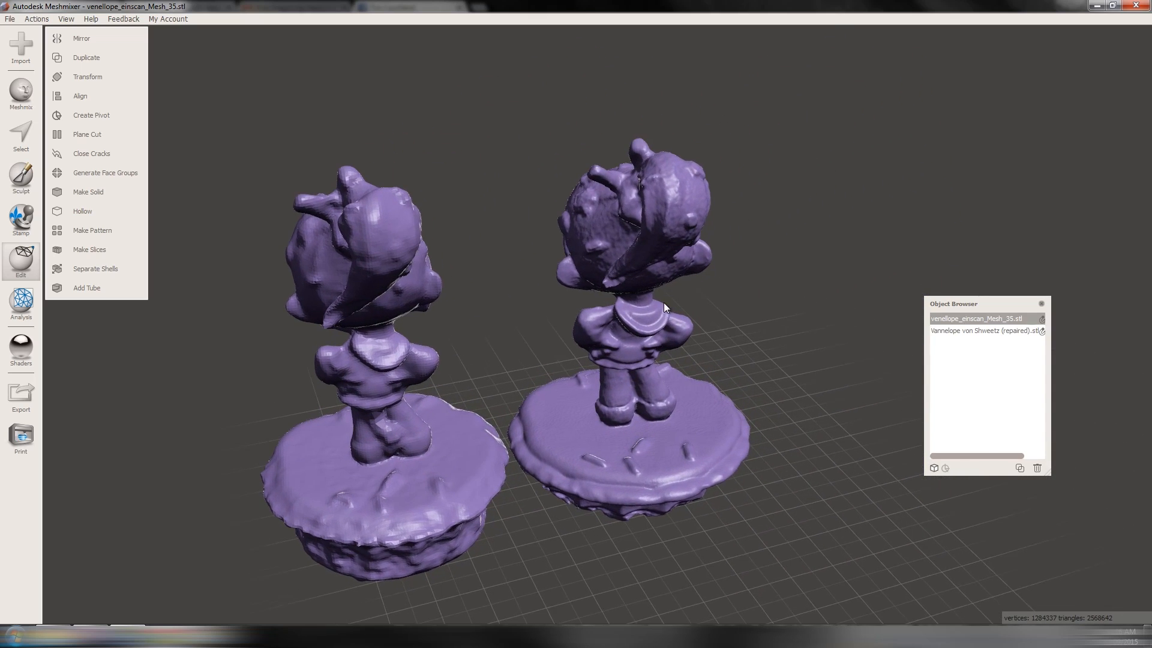
pyautogui.moveTo(665, 307); pyautogui.dragTo(367, 329)
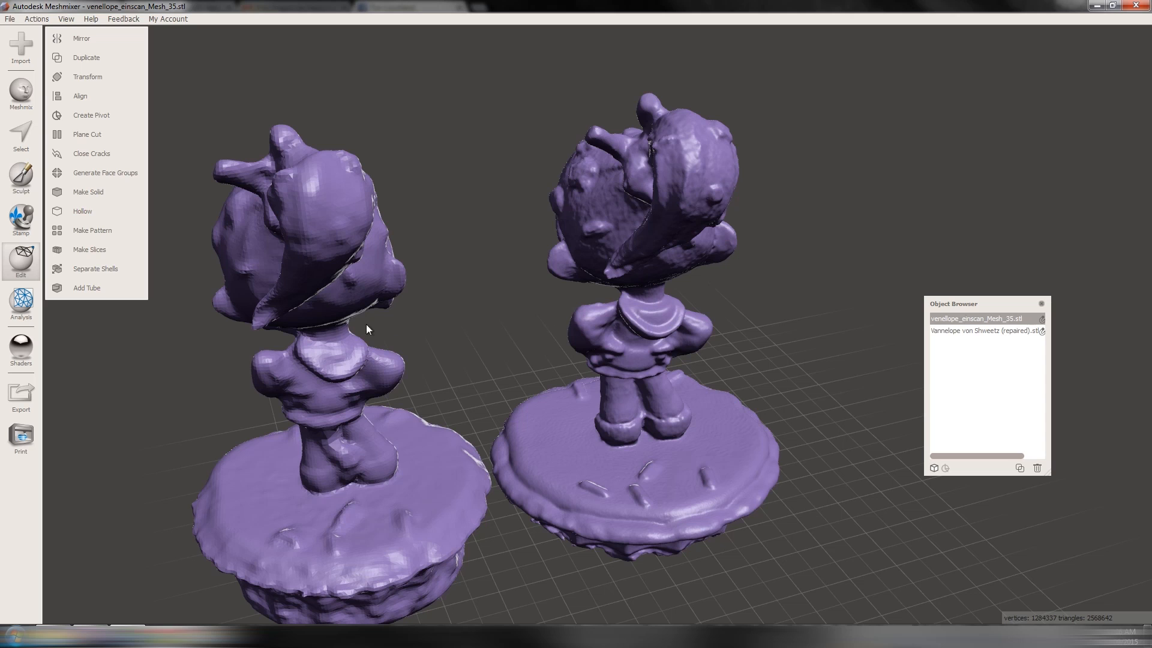
pyautogui.moveTo(390, 523)
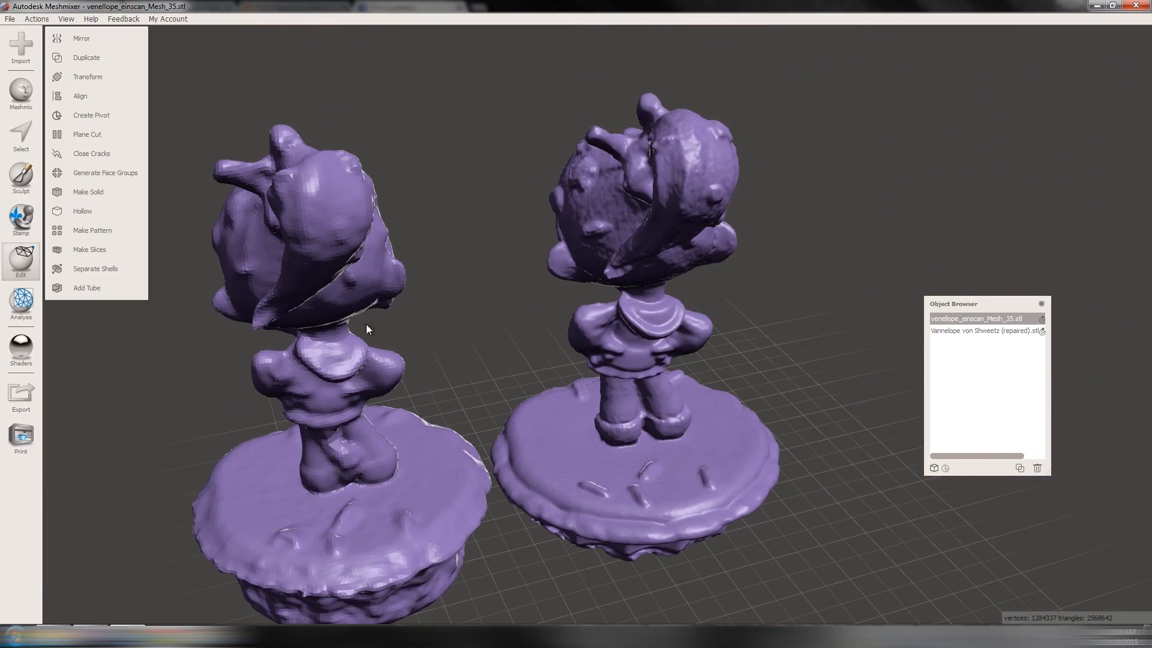
pyautogui.moveTo(390, 523)
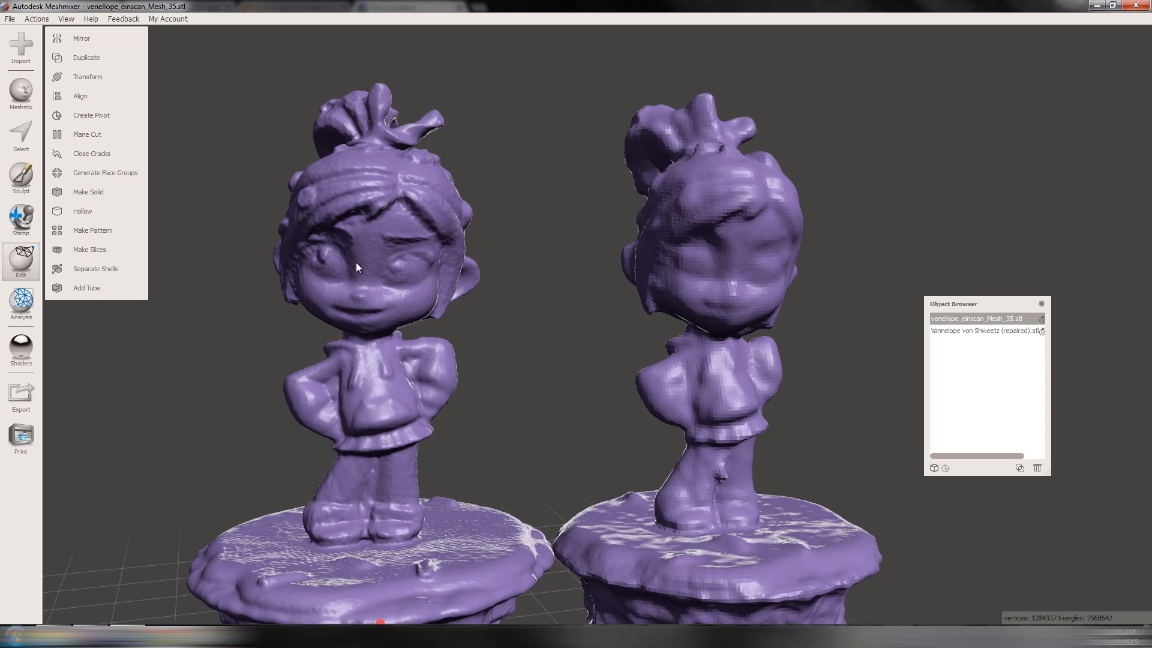
pyautogui.moveTo(478, 298)
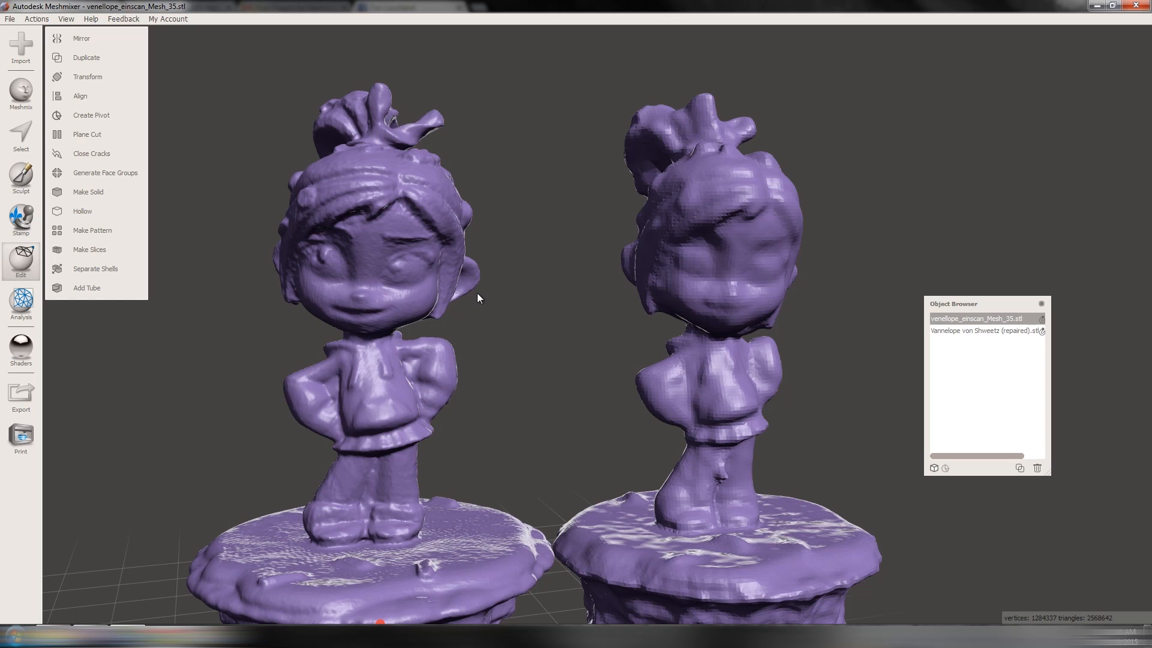